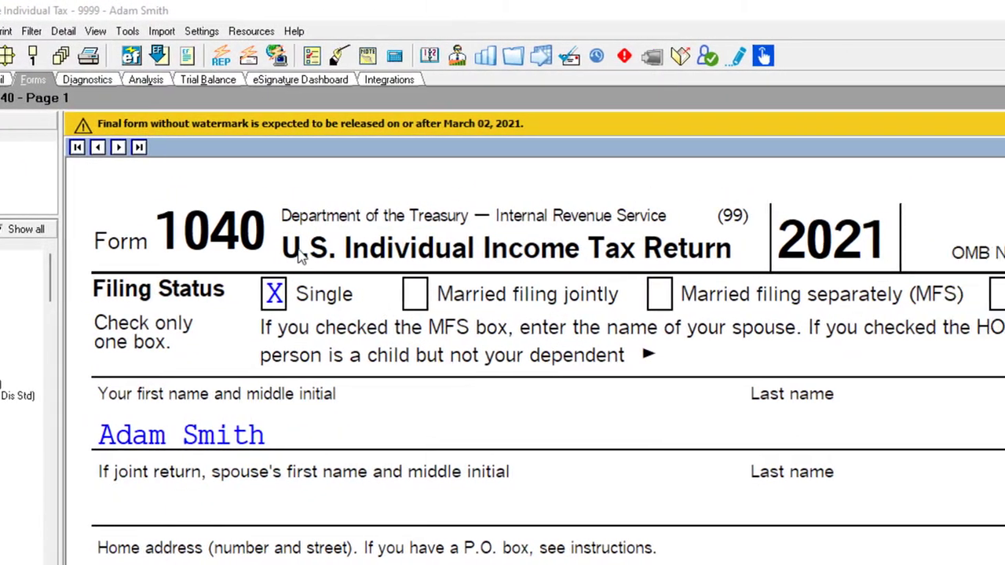
Scroll Form 1040 page 1 to lines 9-15 showing 100,000 income, 12,550 deduction, 87,450 taxable.
scroll("down", 3)
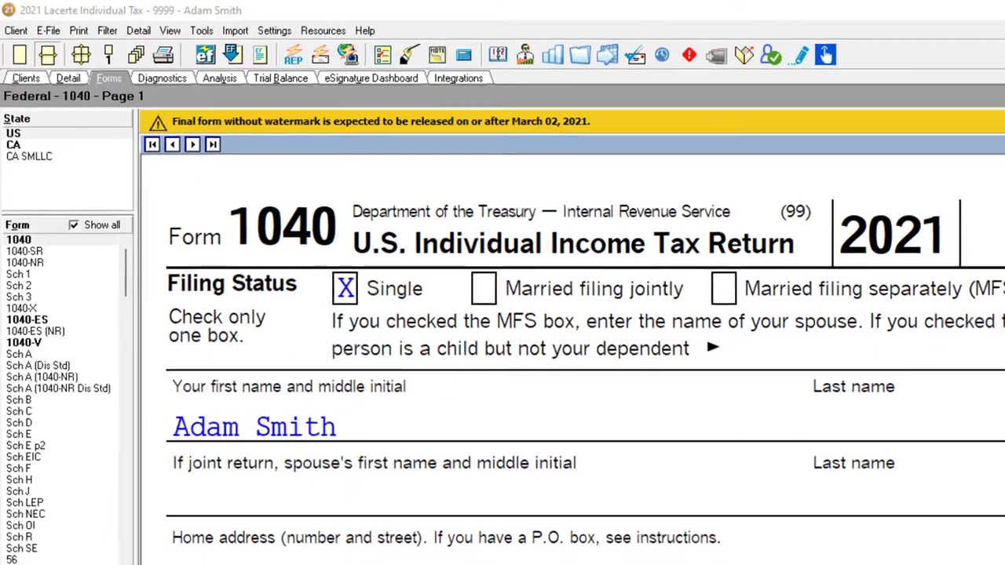
scroll("down", 3)
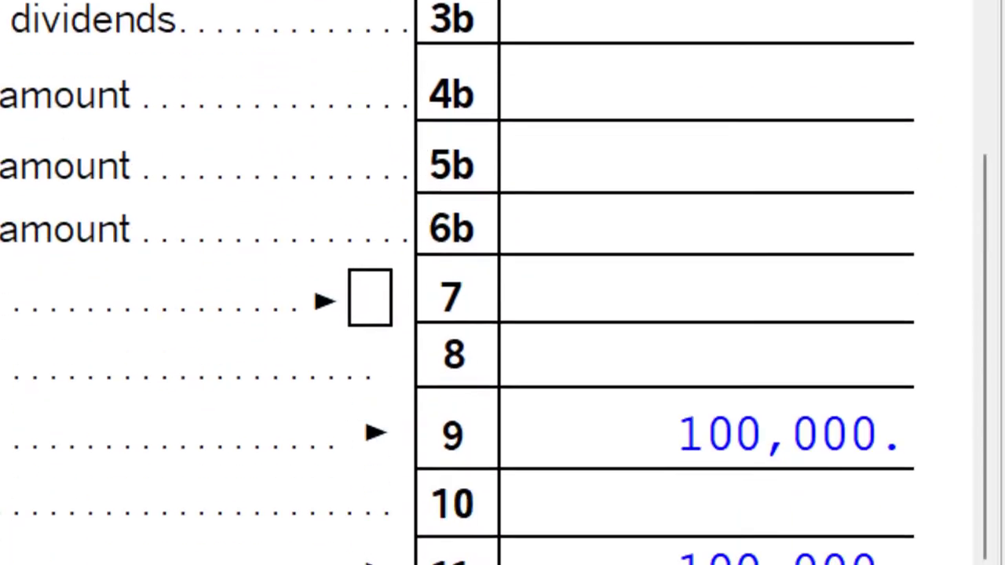
scroll("down", 3)
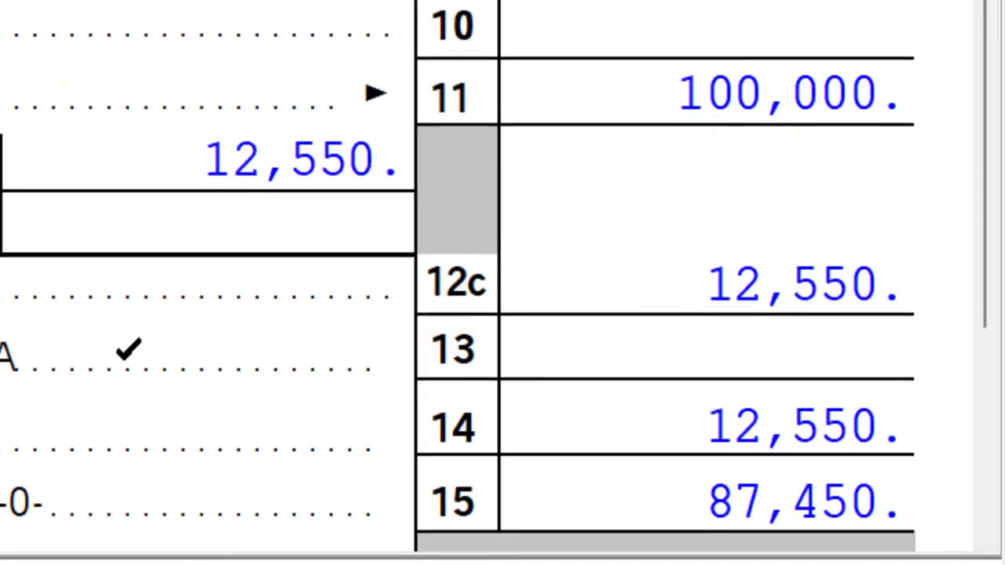
scroll("down", 3)
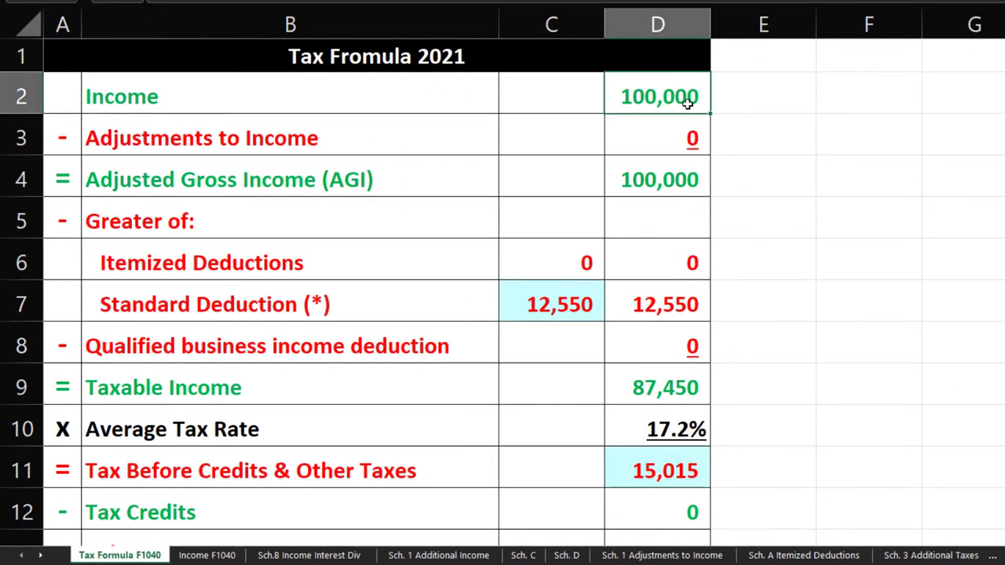
left_click(551, 305)
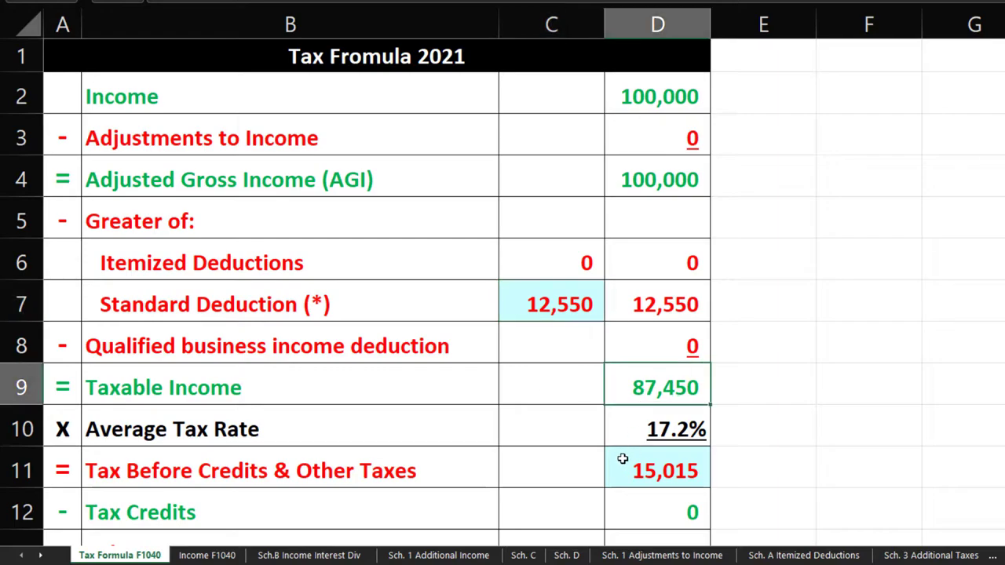
left_click(657, 471)
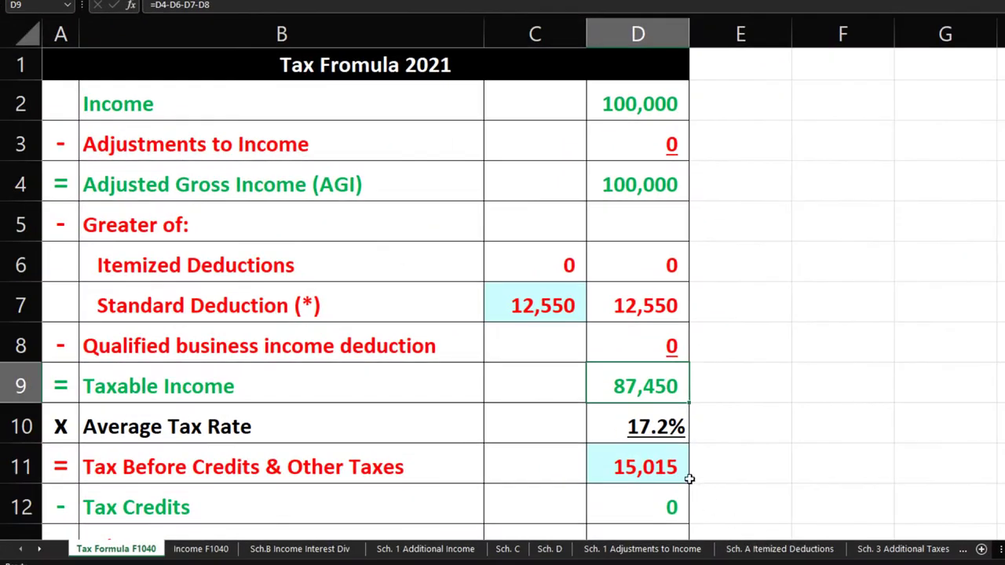
left_click(15, 534)
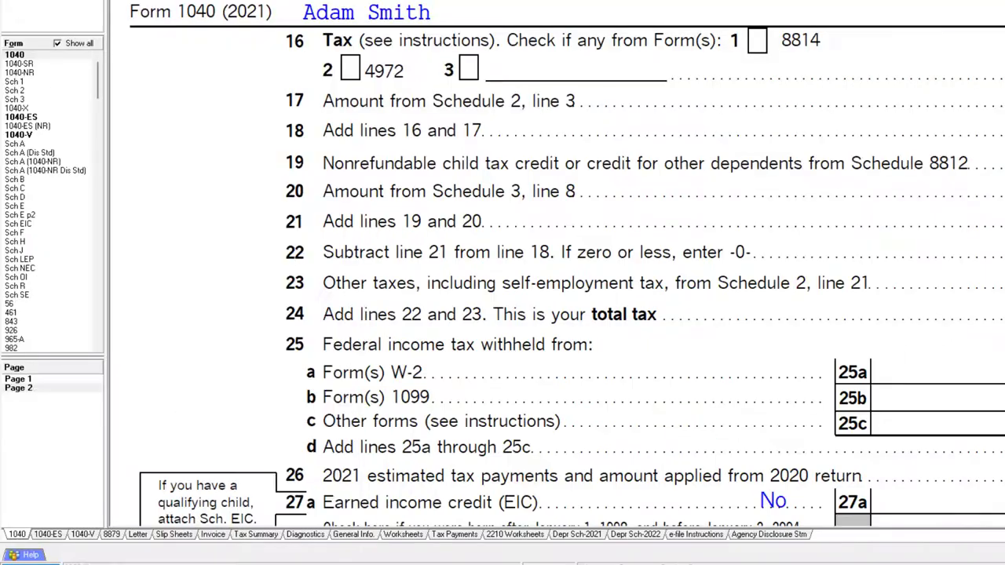